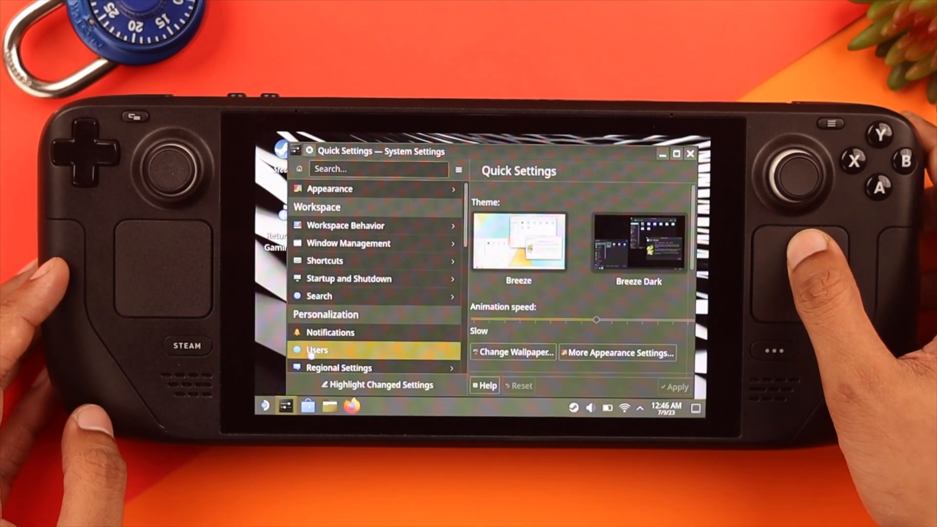
# Go to the Users page under Personalization to view the Steam Deck User account.
pyautogui.click(318, 350)
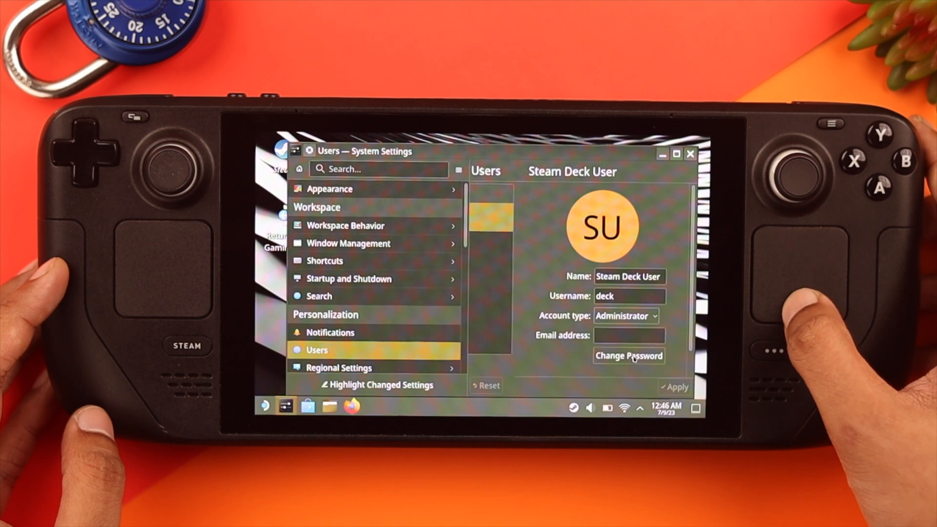
# Enter a new login password twice for Steam Deck User and submit it.
pyautogui.click(629, 356)
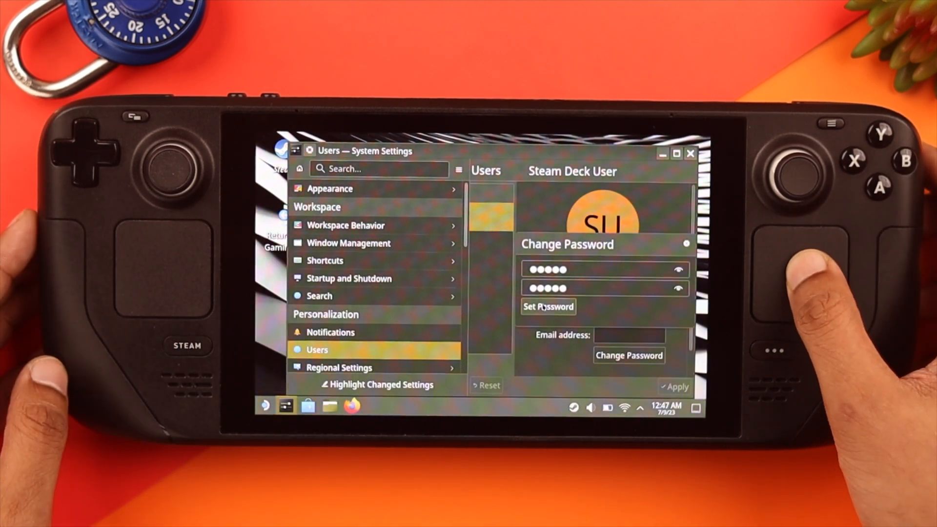
pyautogui.click(548, 307)
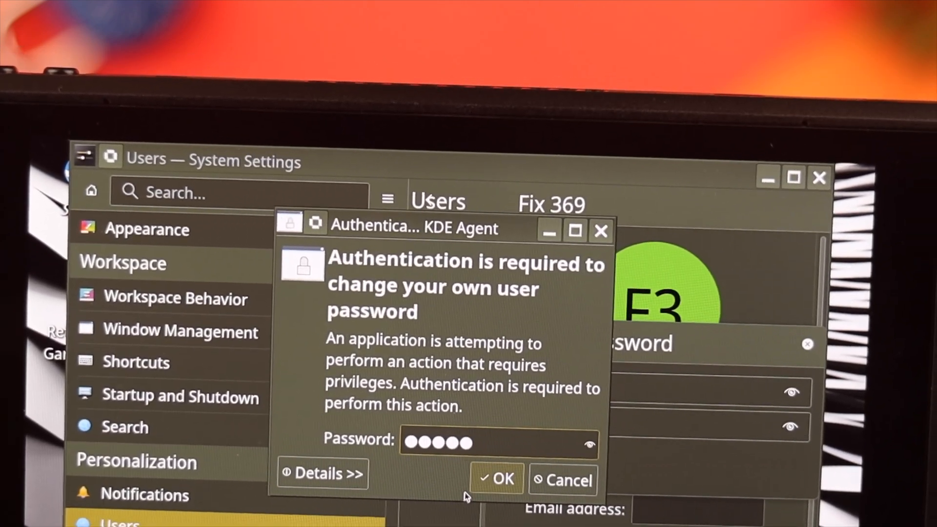
# Confirm the KDE Agent authentication prompt with the current password.
pyautogui.click(501, 479)
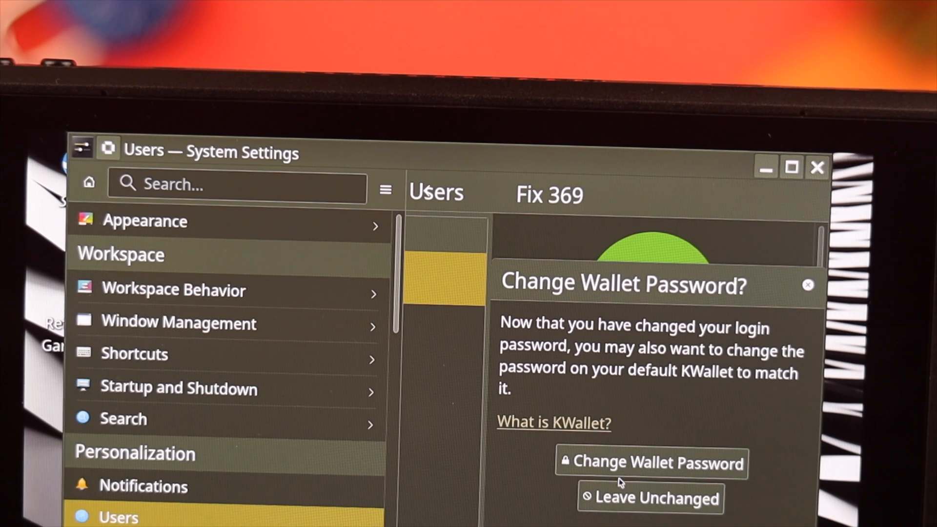